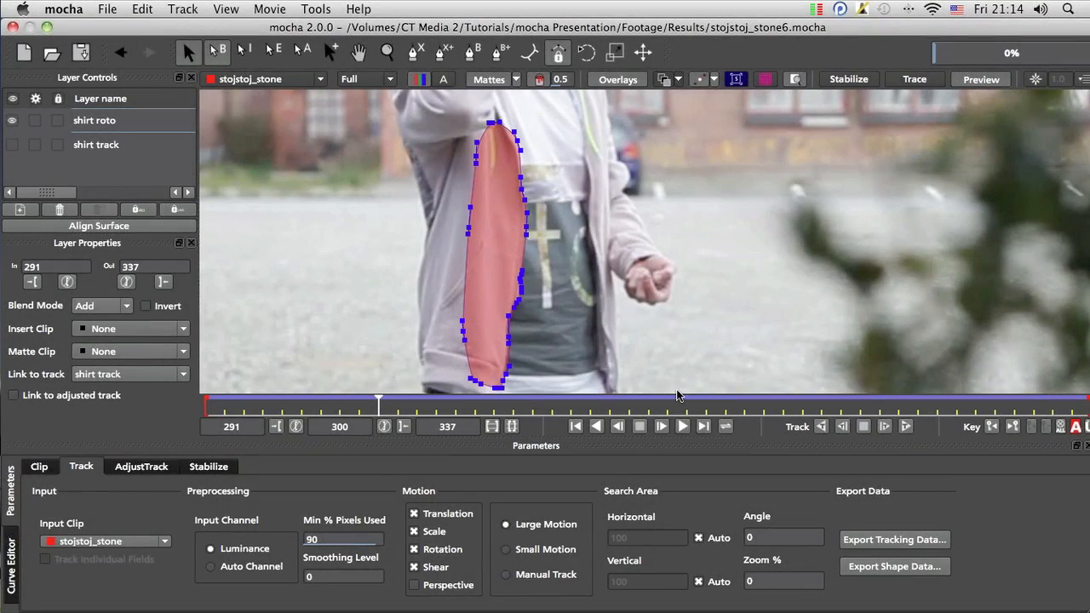
mouse_move(685, 428)
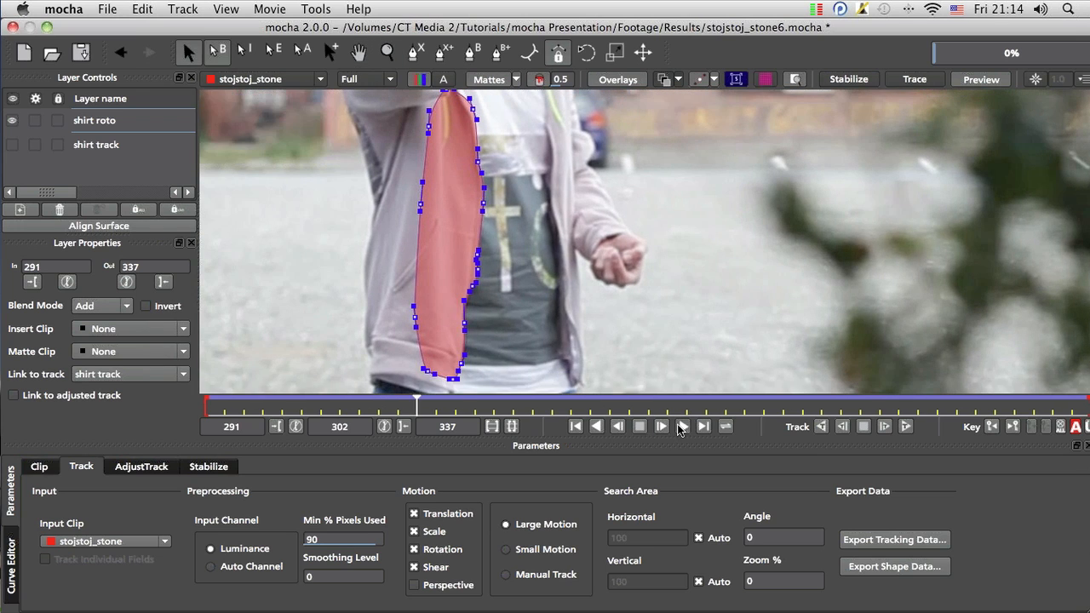
Play the shot to review the shirt mask, then scrub back to frame 291 at the start.
left_click(661, 426)
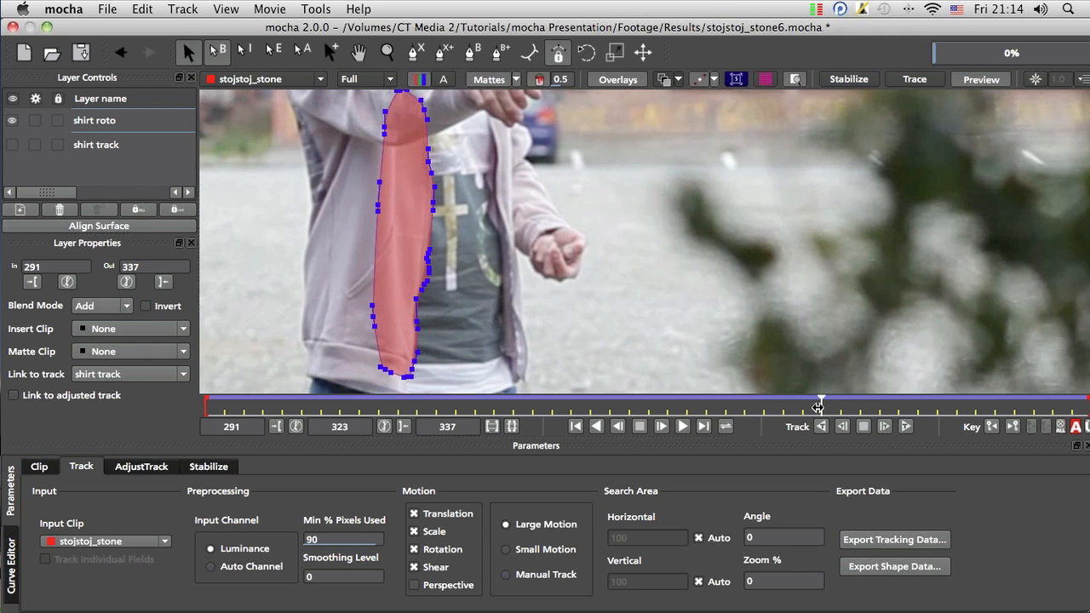
left_click_drag(821, 405, 783, 405)
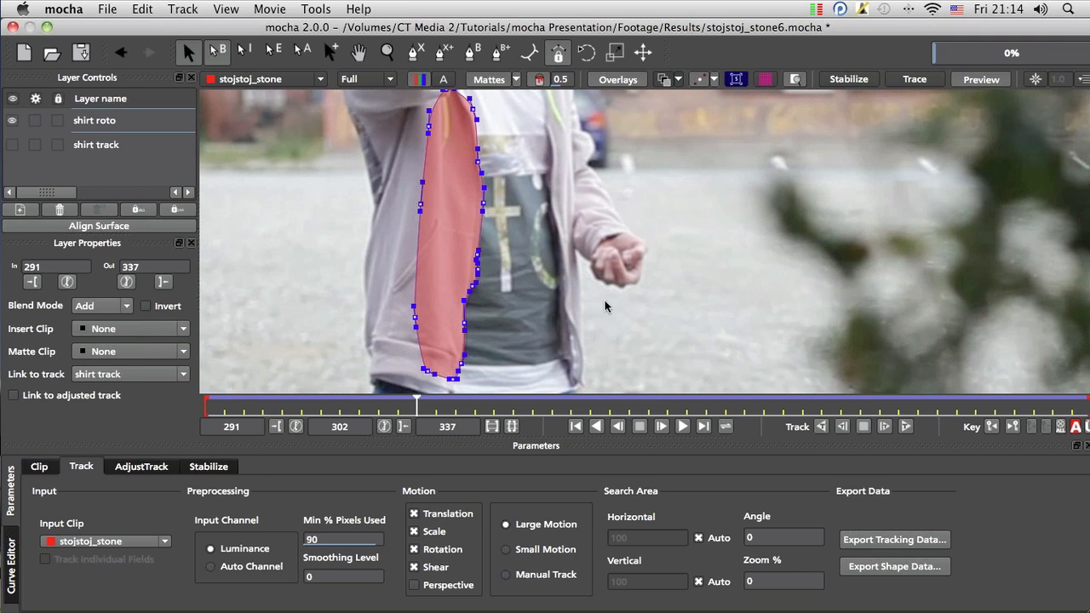
mouse_move(873, 88)
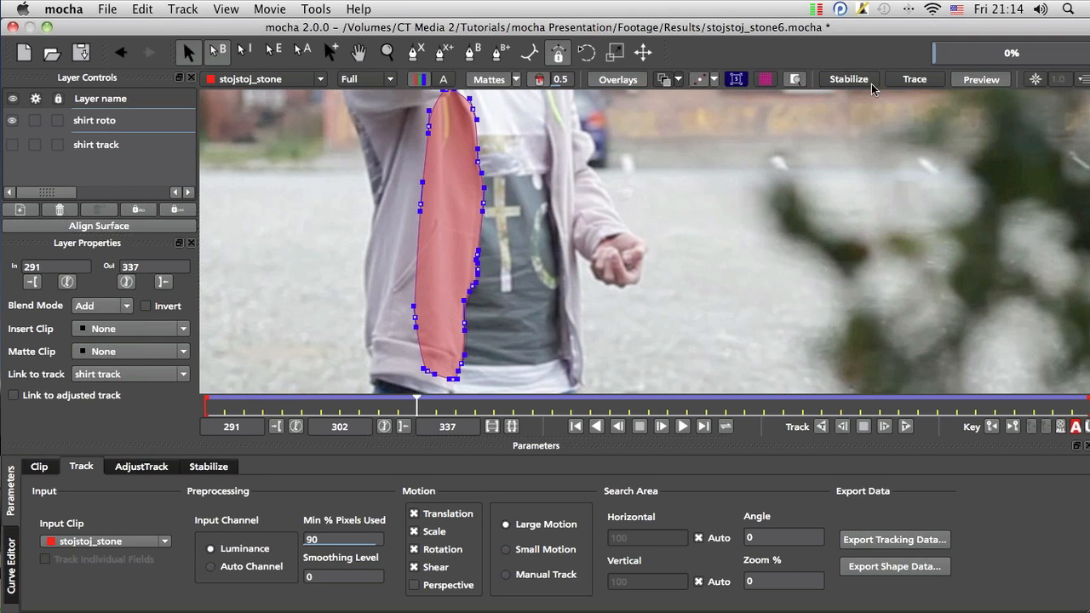
mouse_move(849, 80)
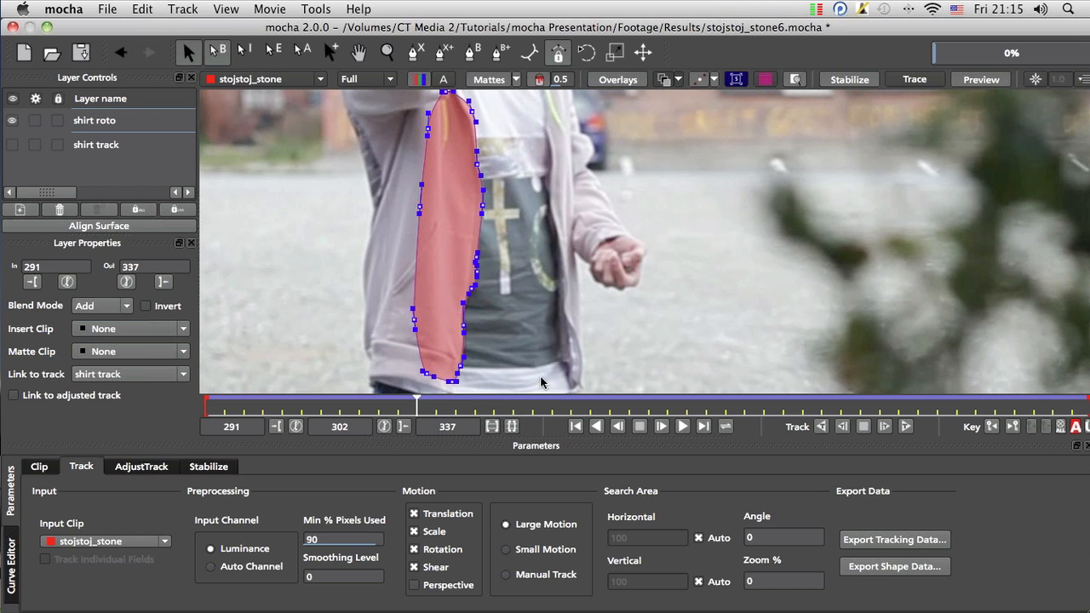
mouse_move(1012, 443)
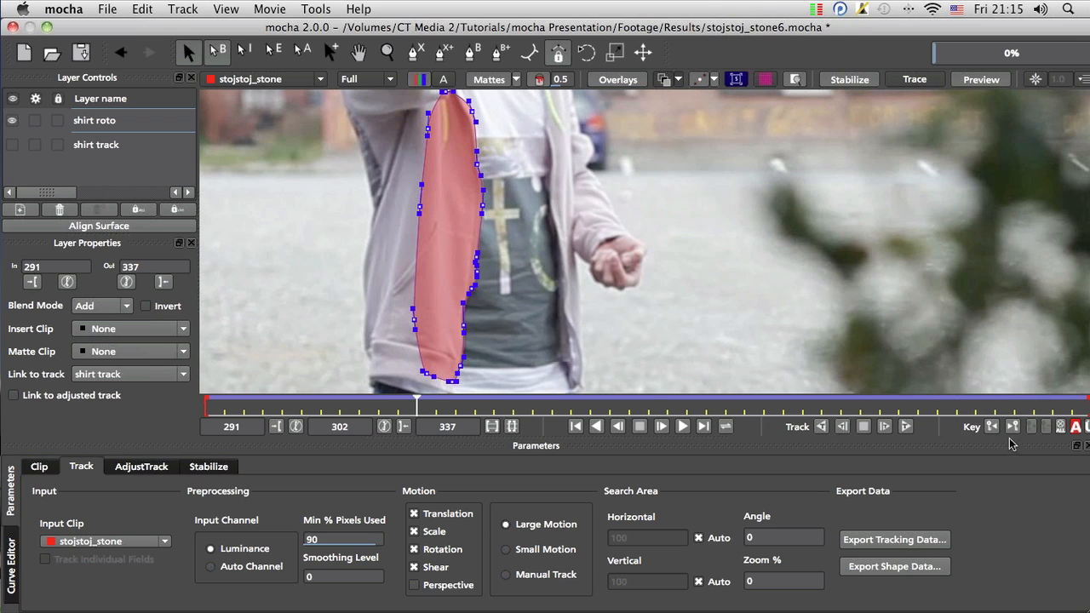
mouse_move(514, 250)
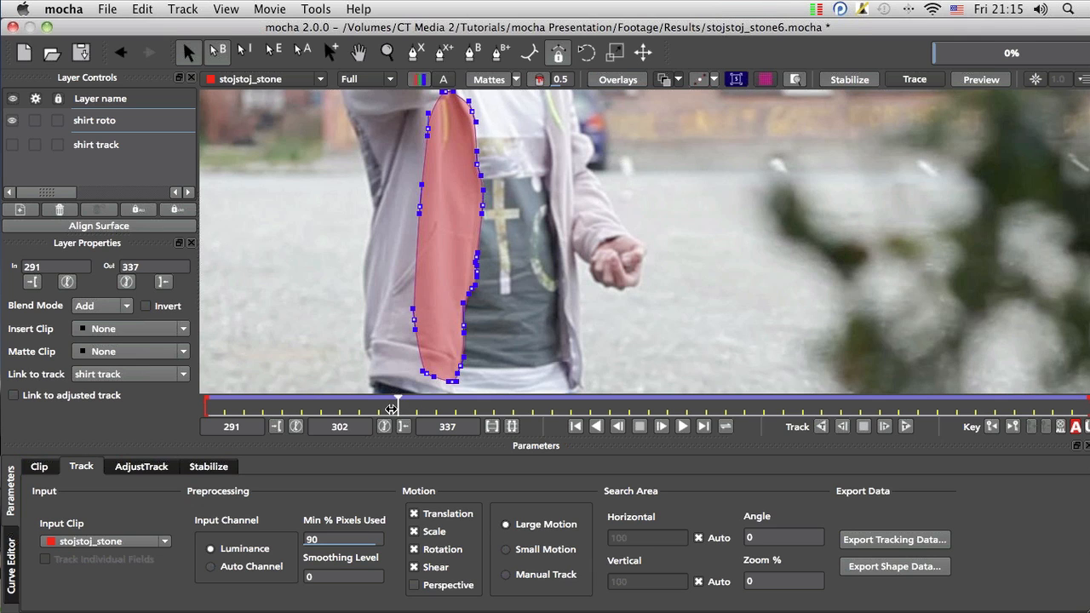
left_click_drag(390, 405, 221, 406)
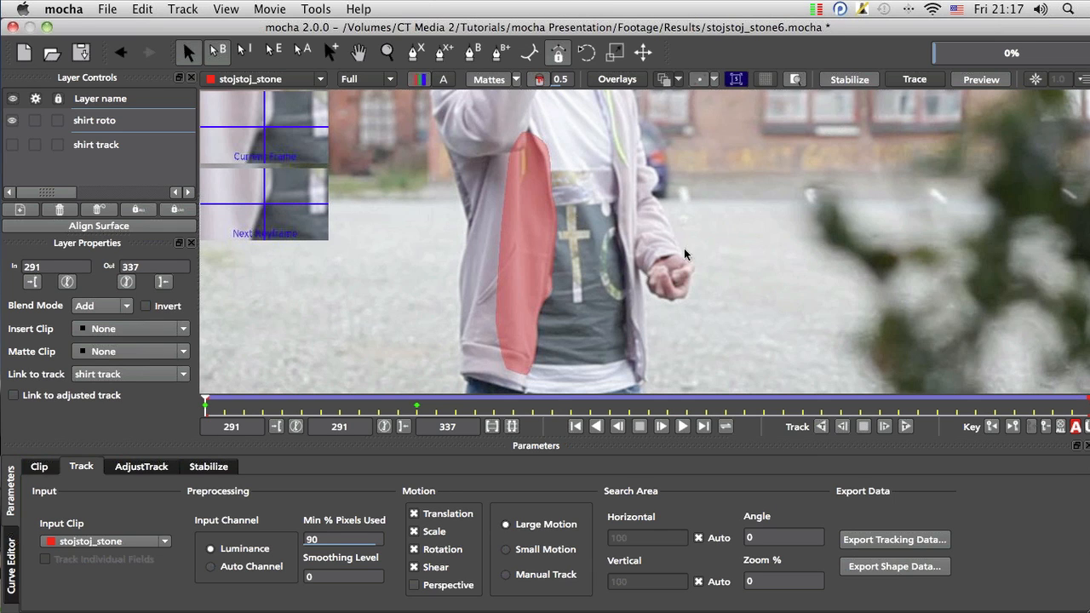
mouse_move(206, 402)
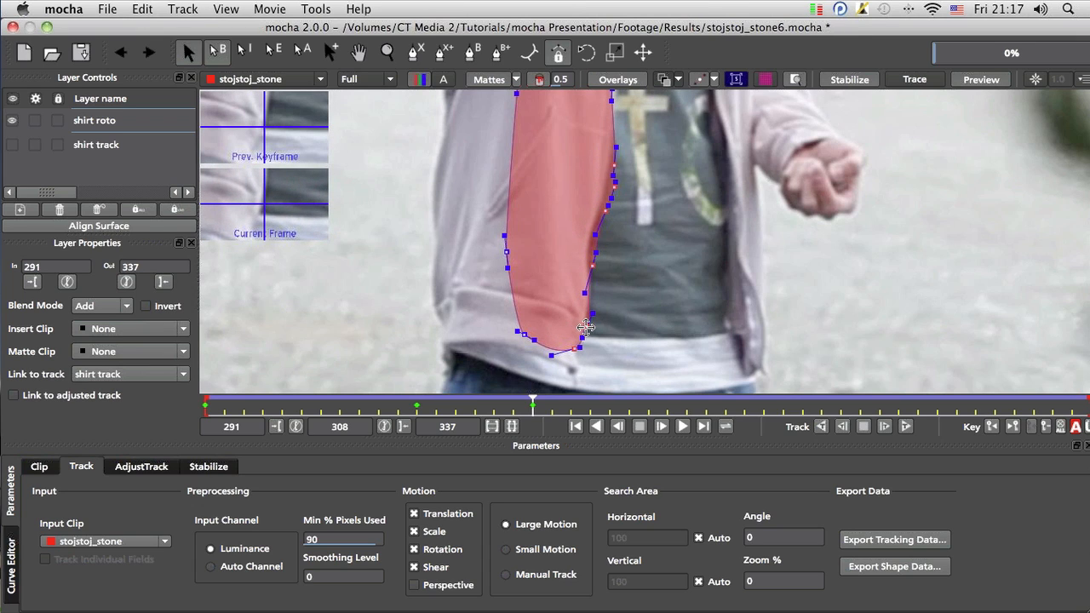
left_click_drag(644, 154, 586, 269)
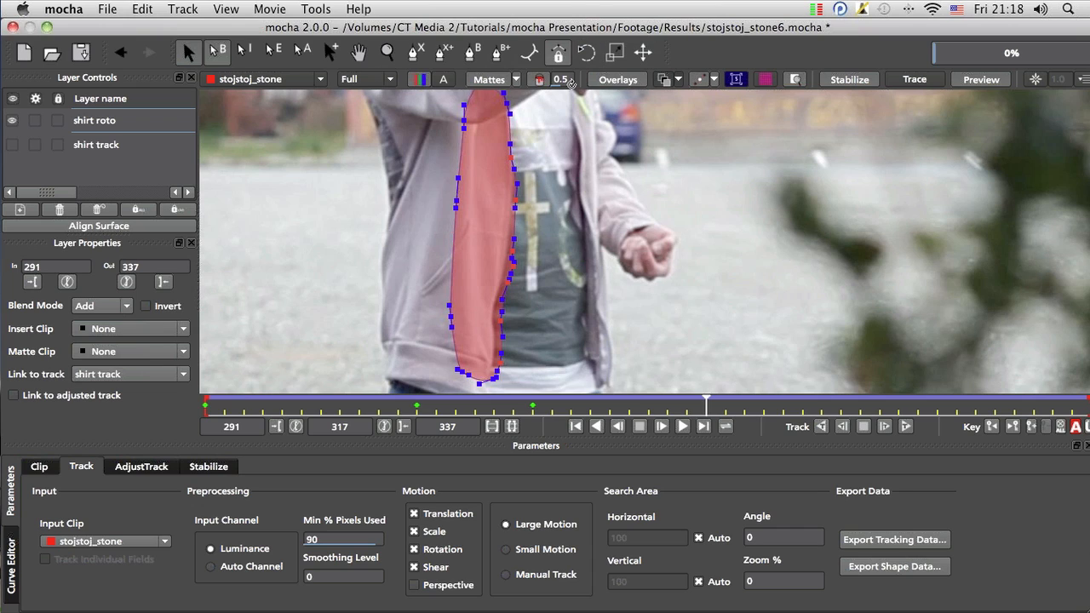
mouse_move(552, 150)
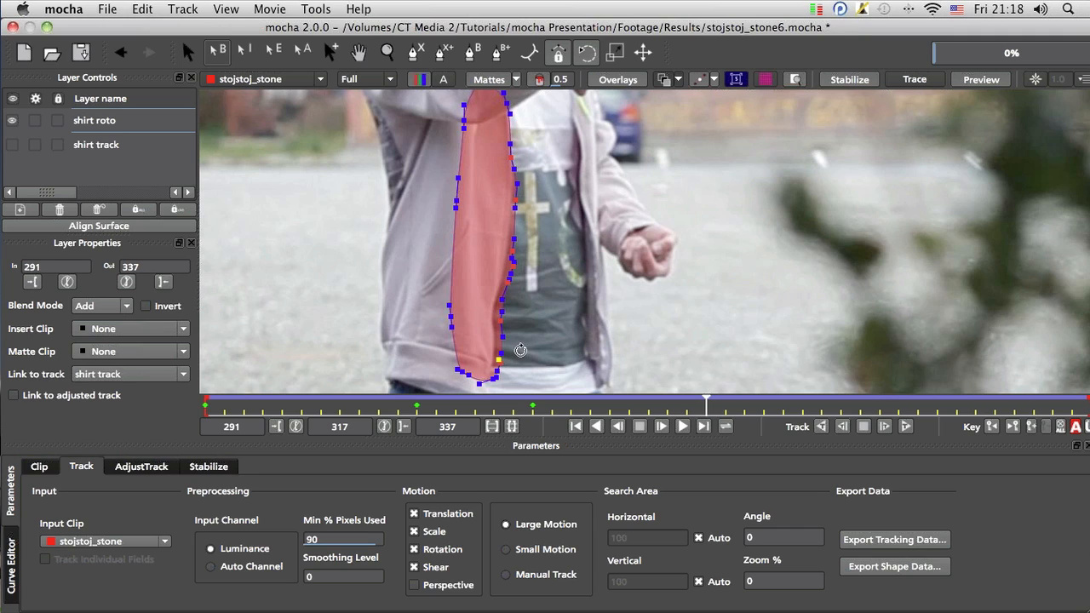
mouse_move(481, 342)
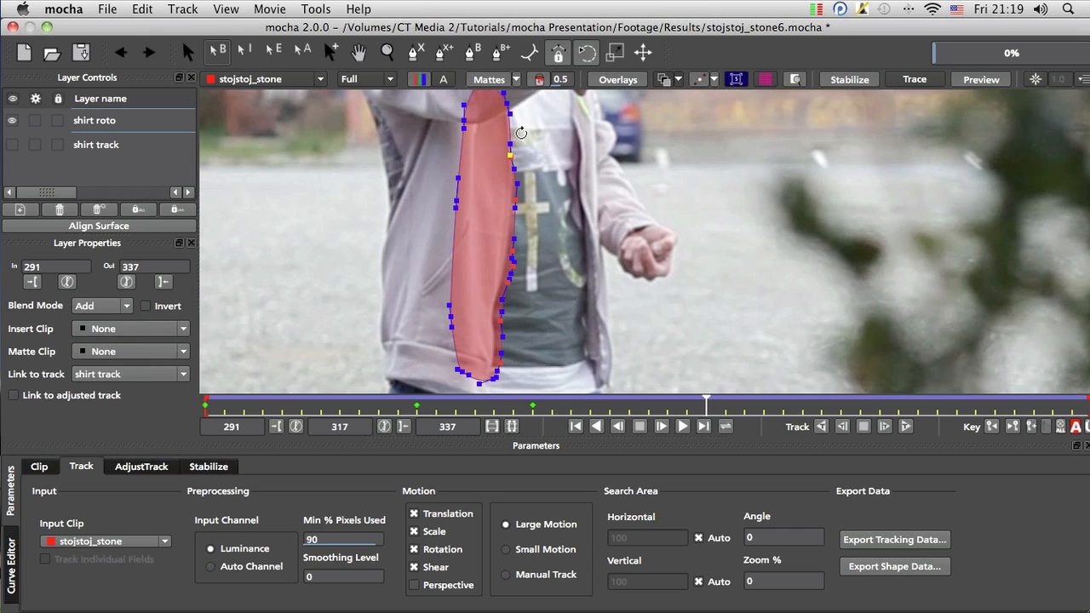
mouse_move(555, 130)
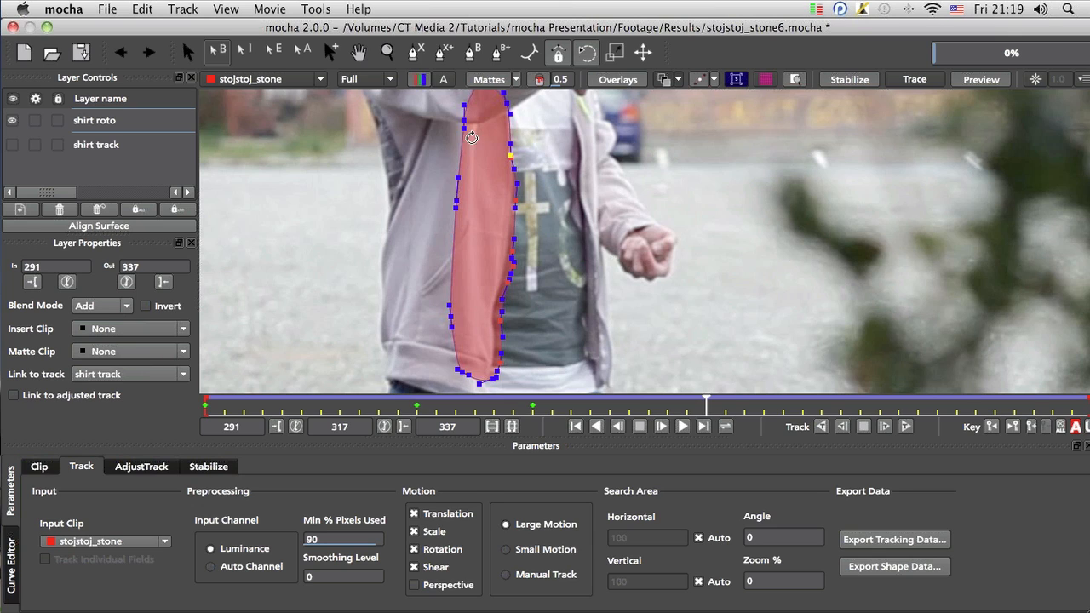
Pull the top mask point back onto the shirt edge at frame 317.
left_click_drag(473, 138, 594, 119)
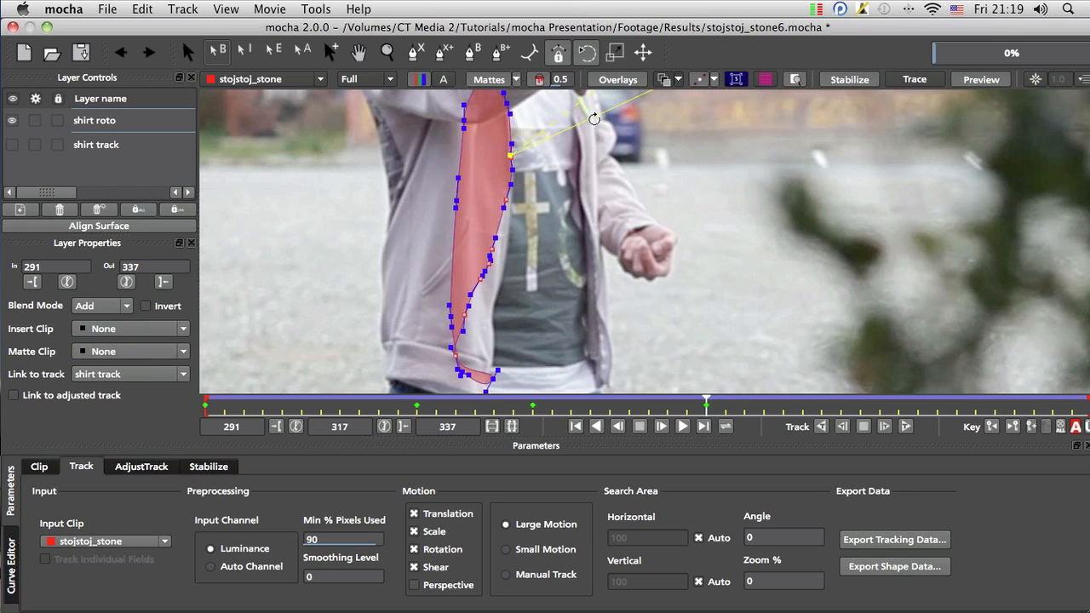